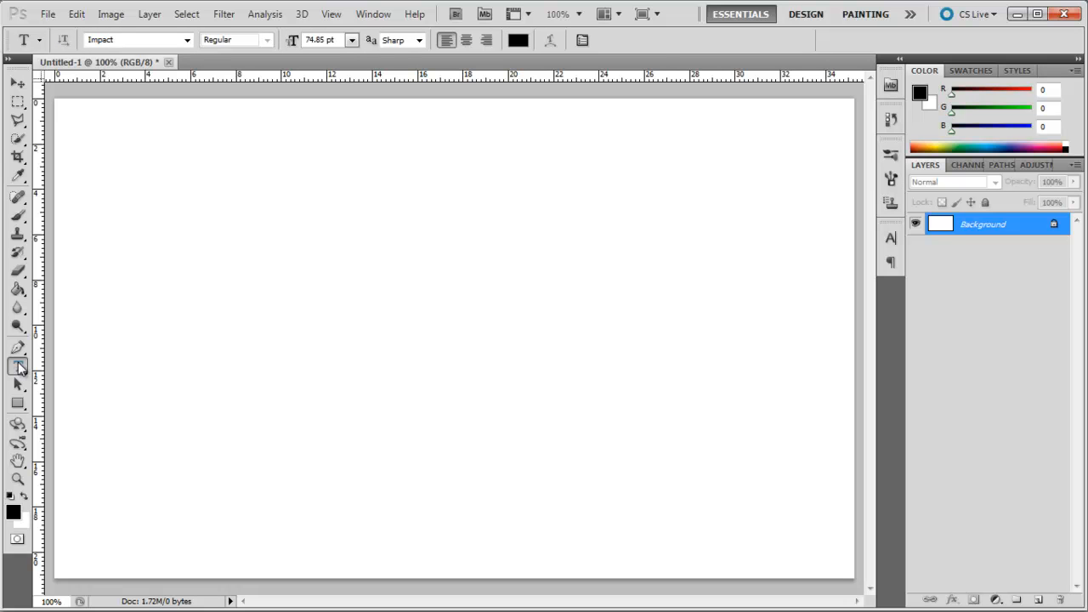
Type SPACE in bold black Impact letters and overlap them on the white canvas.
type("SPACE")
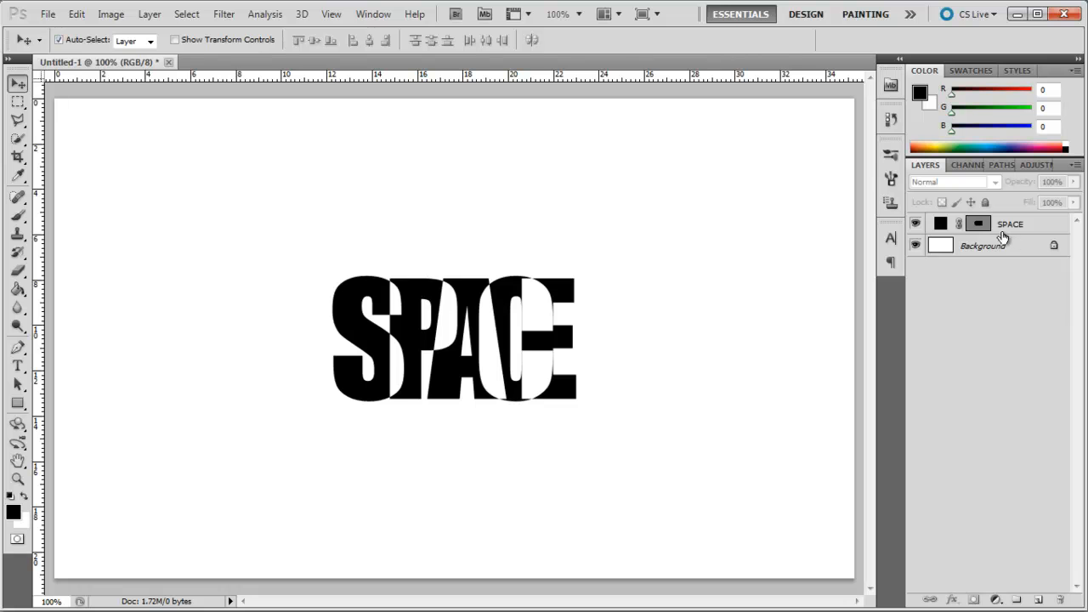
Fill the Background layer with dark grey #333333 and paint a soft light glow at the top centre.
left_click(983, 245)
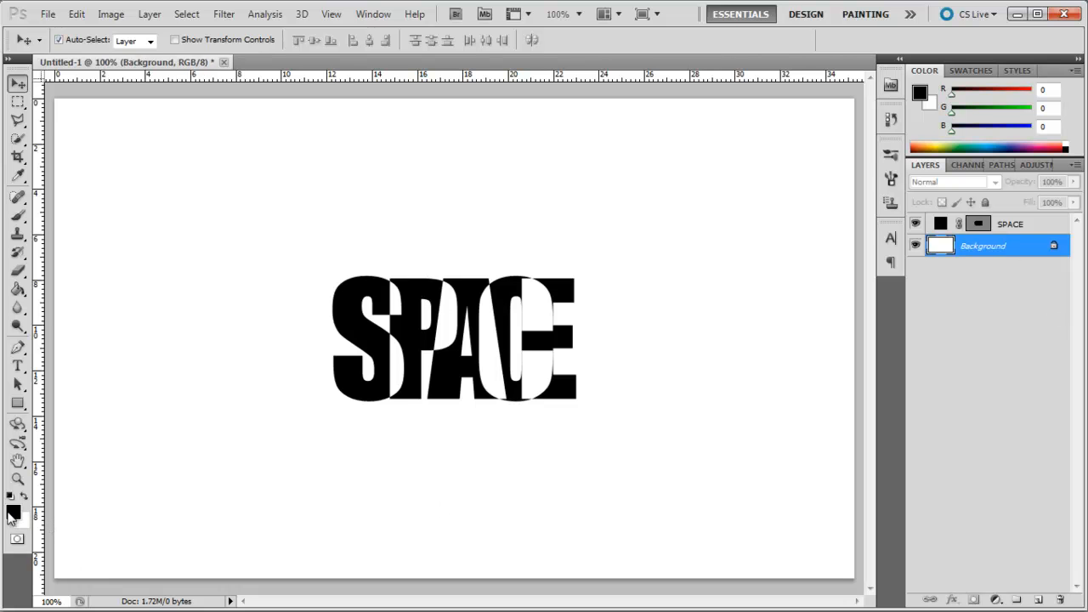
left_click(13, 511)
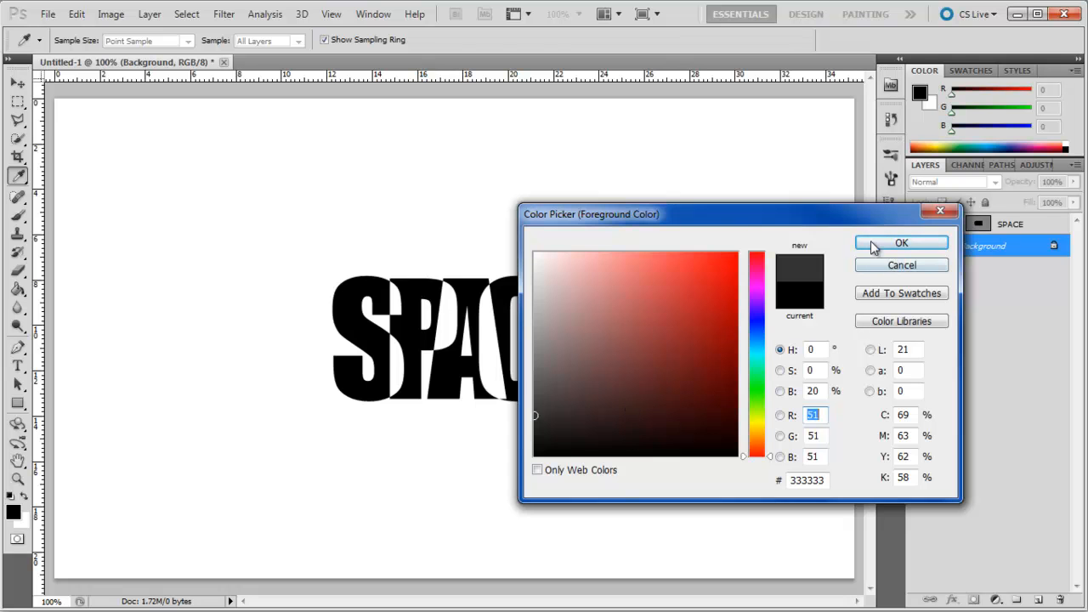
left_click(902, 243)
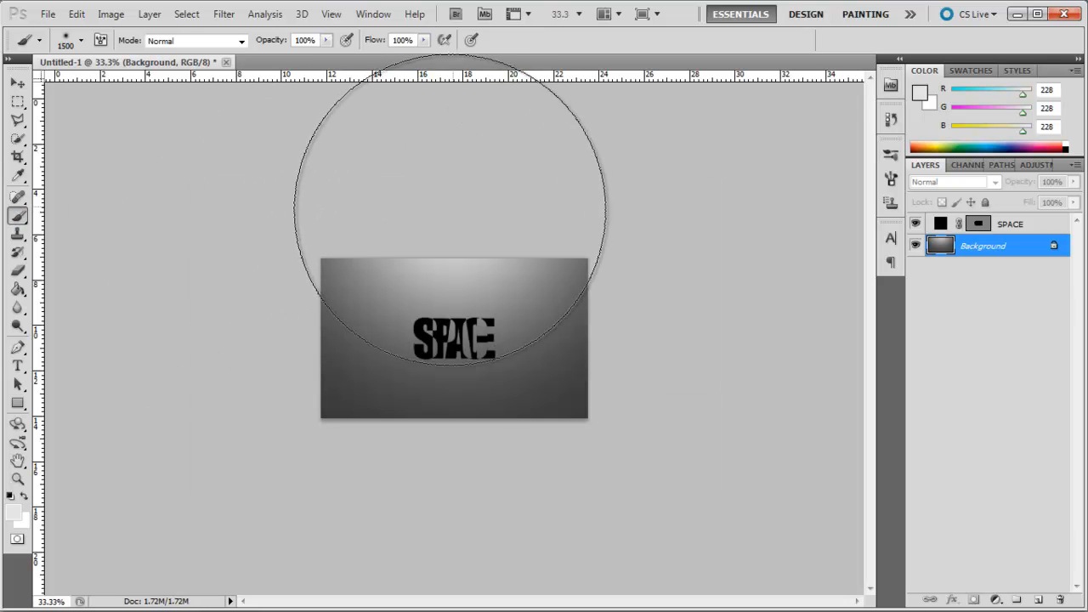
left_click(17, 82)
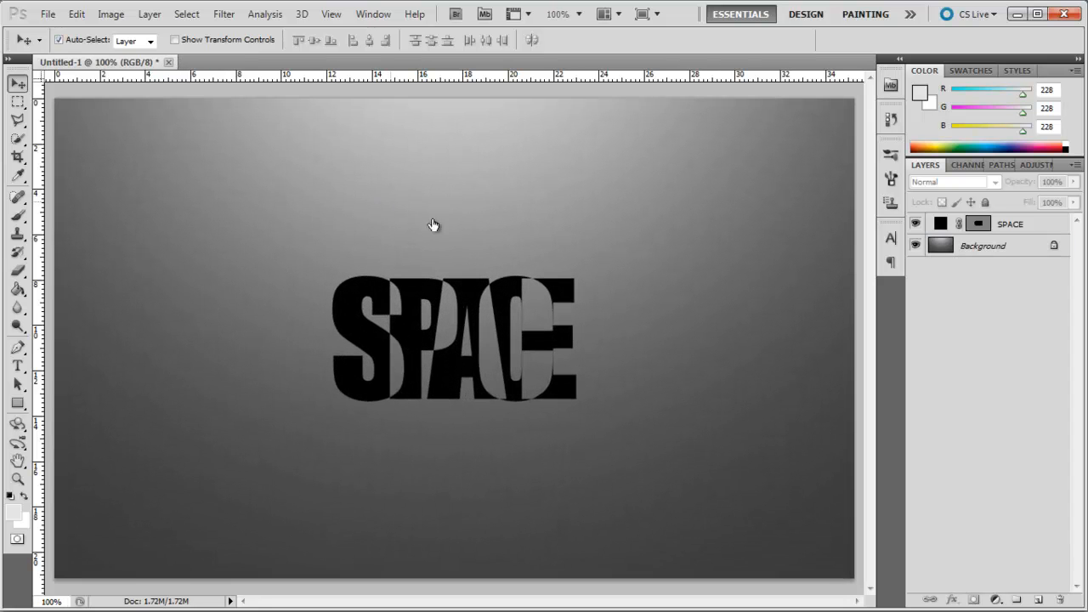
Give the SPACE layer a drop shadow and a Bevel and Emboss layer style.
left_click(1010, 224)
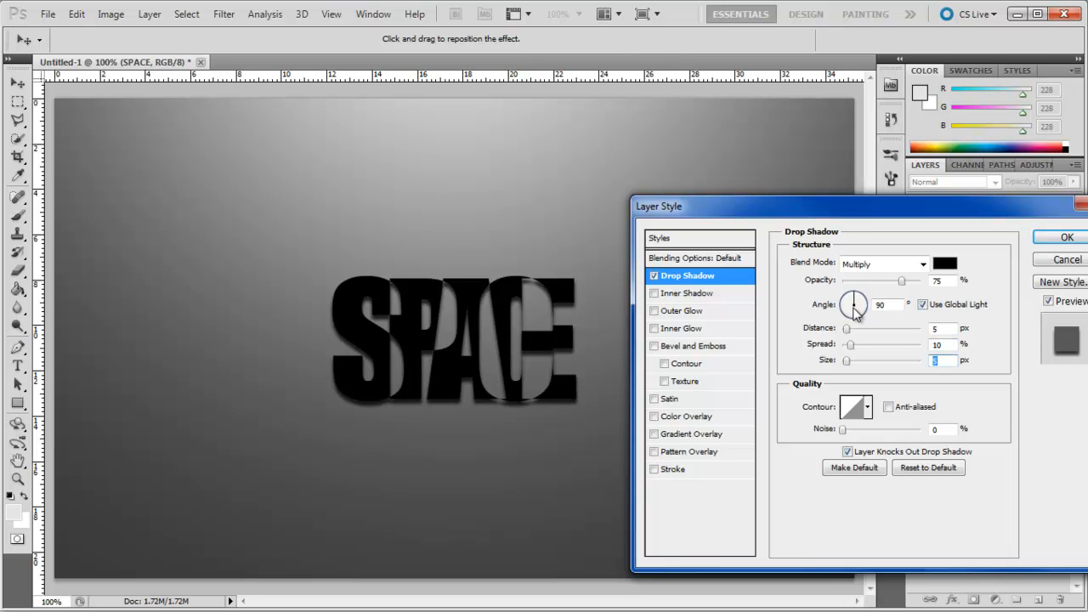
left_click(694, 346)
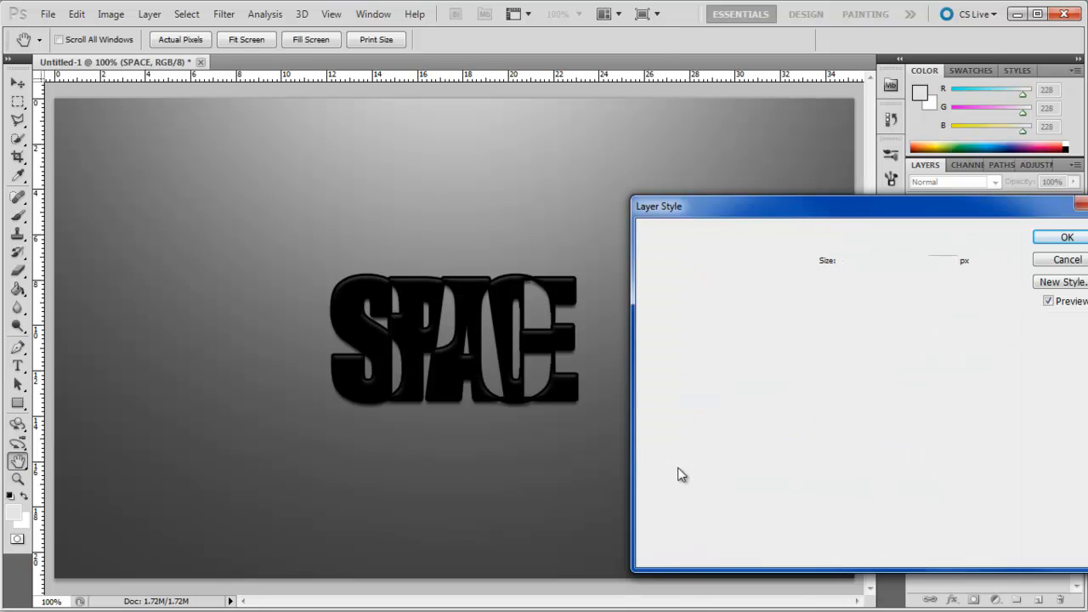
Add a yellow Stroke in Overlay mode to SPACE, then create Layer 1 and a Lens Flare layer.
left_click(674, 470)
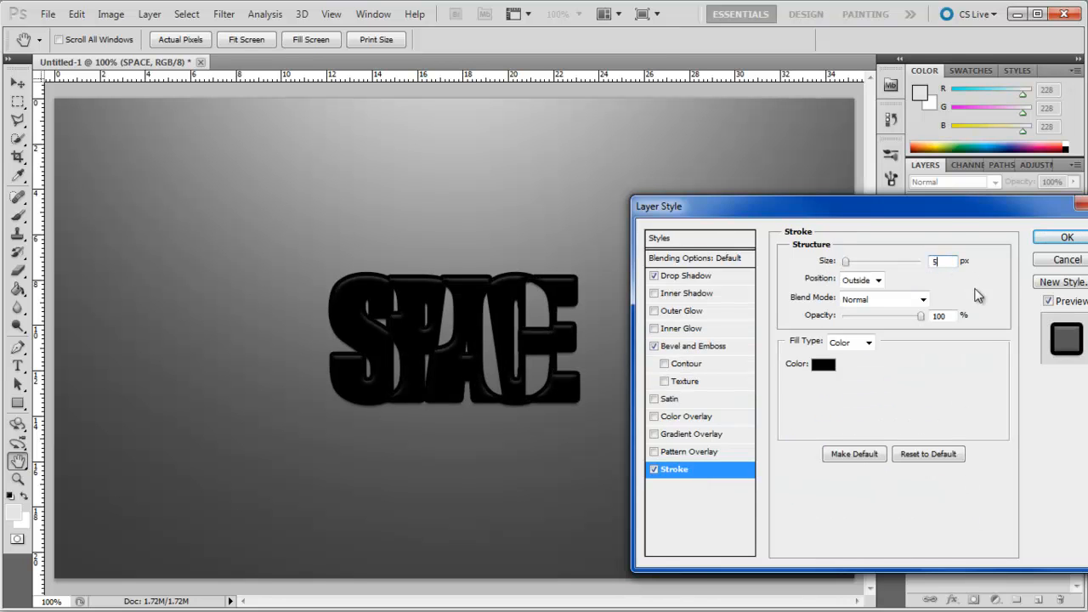
left_click(823, 364)
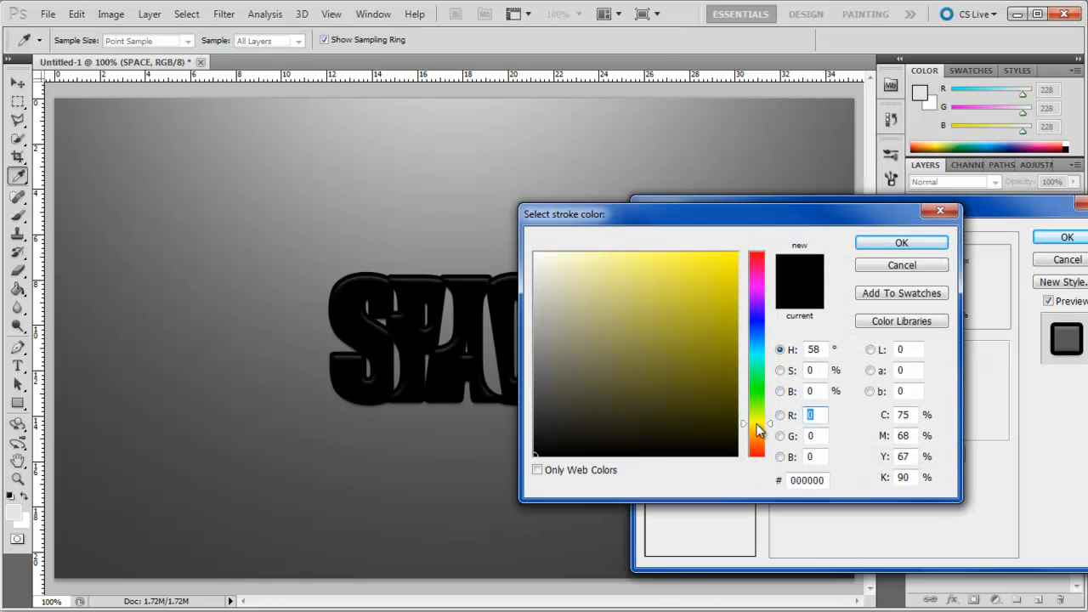
left_click(902, 241)
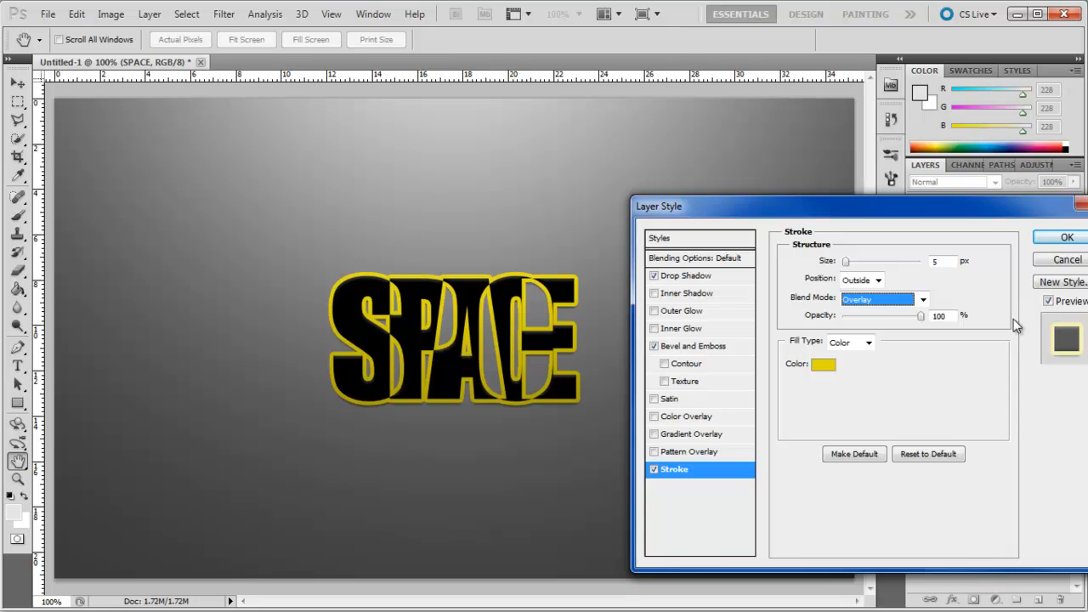
left_click(1068, 238)
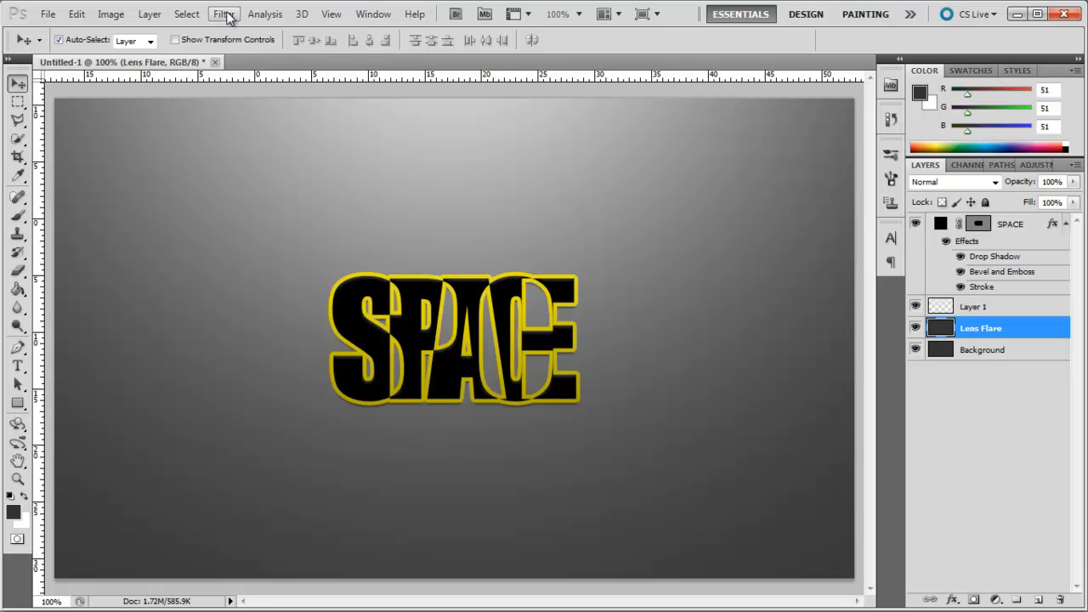
Render a lens flare onto the Lens Flare layer and move it above the SPACE text.
left_click(225, 14)
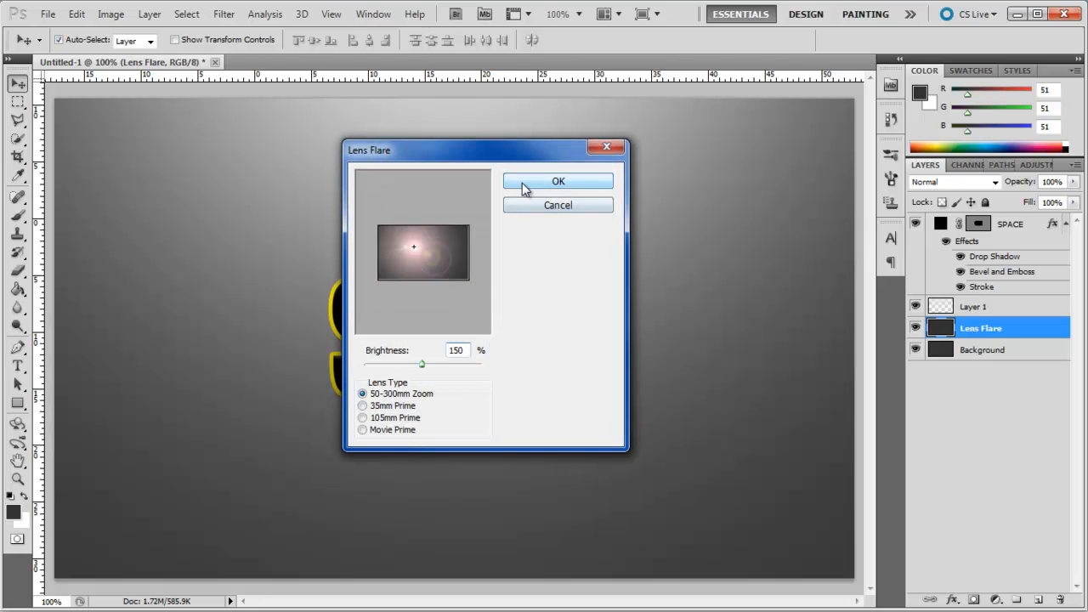
left_click(558, 180)
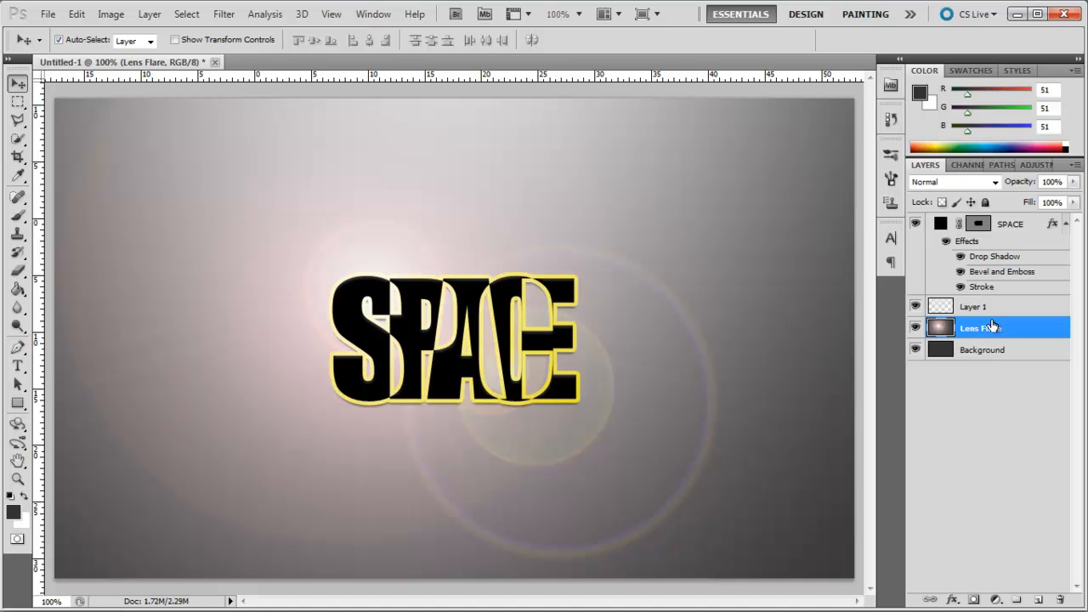
left_click_drag(980, 327, 980, 223)
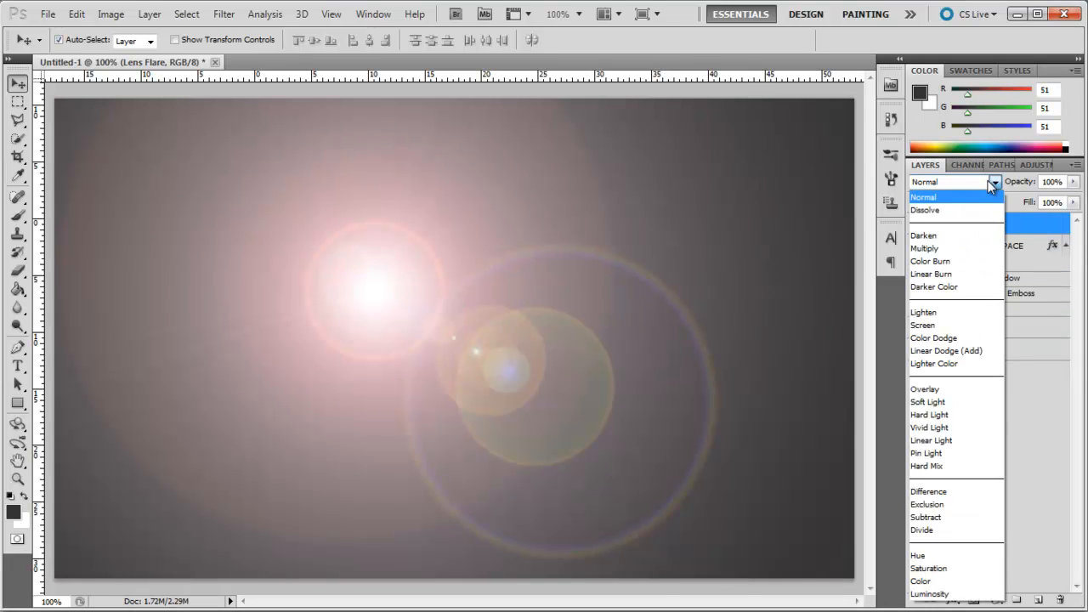
Blend the Lens Flare layer in Linear Light and add a new Stars layer above Layer 1.
left_click(932, 441)
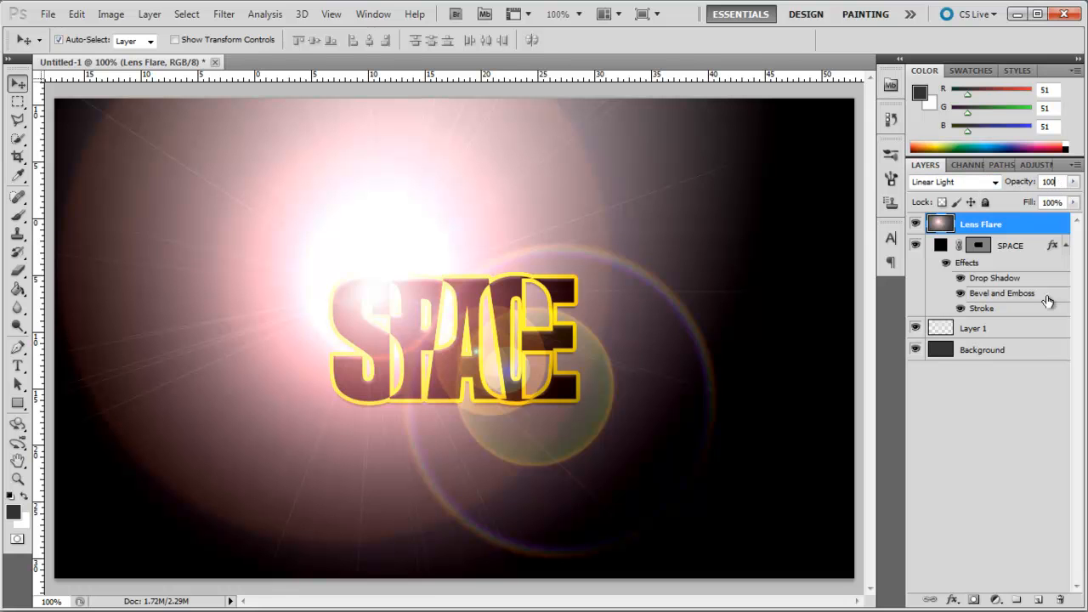
left_click(973, 328)
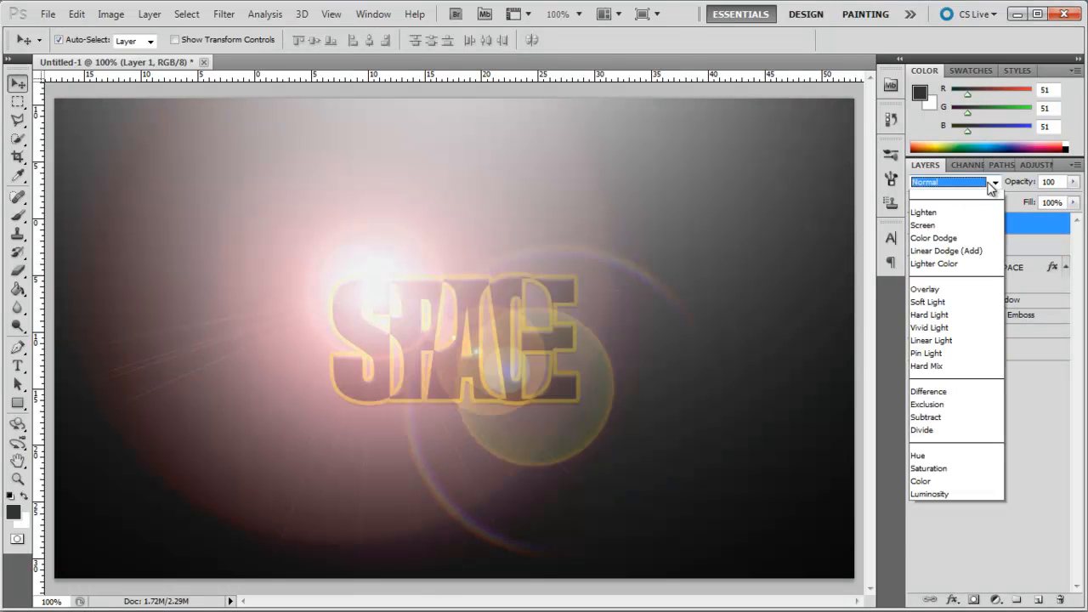
left_click(932, 340)
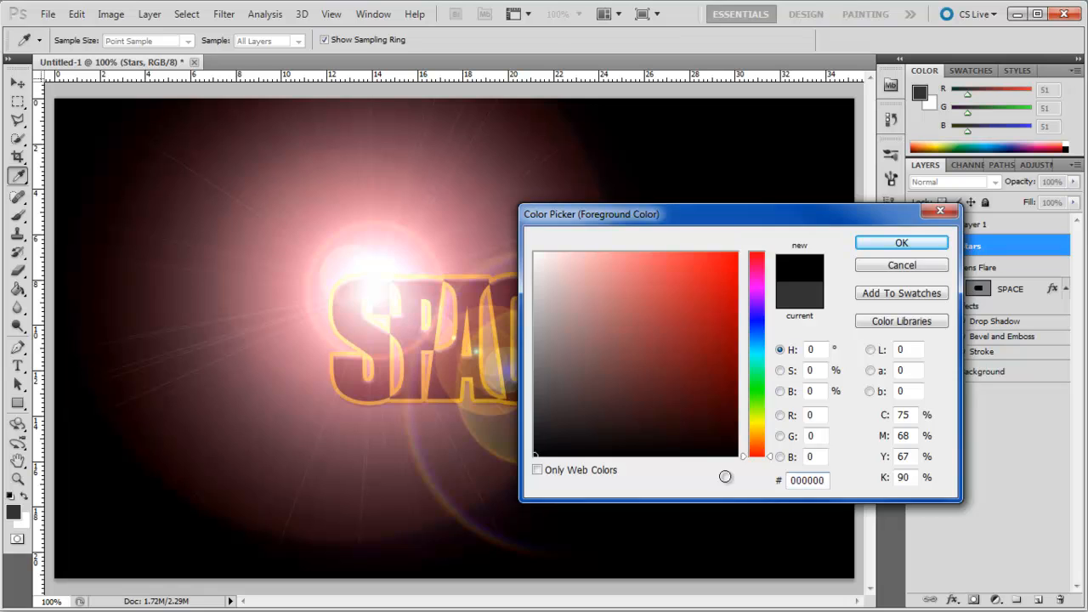
Fill the Stars layer with black, add noise, and blend it in Linear Light so the flare glows red.
left_click(902, 242)
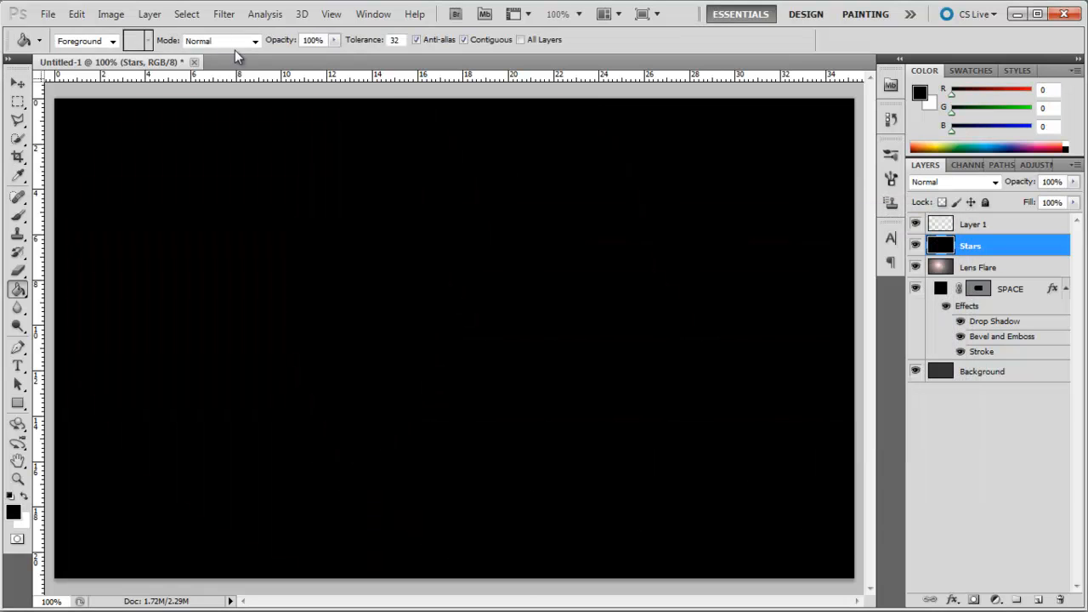
left_click(224, 13)
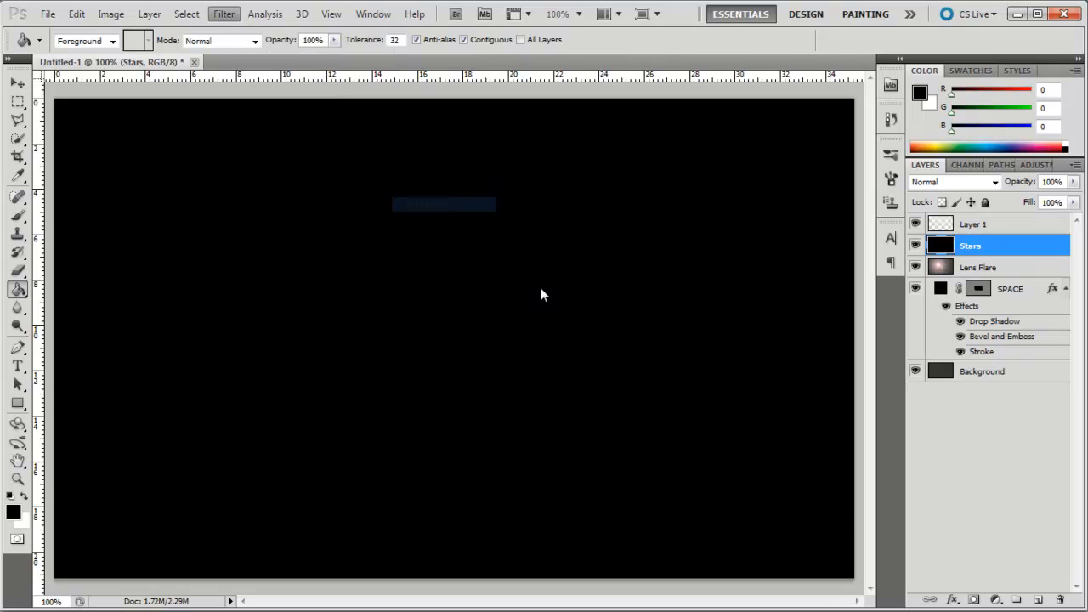
left_click(225, 14)
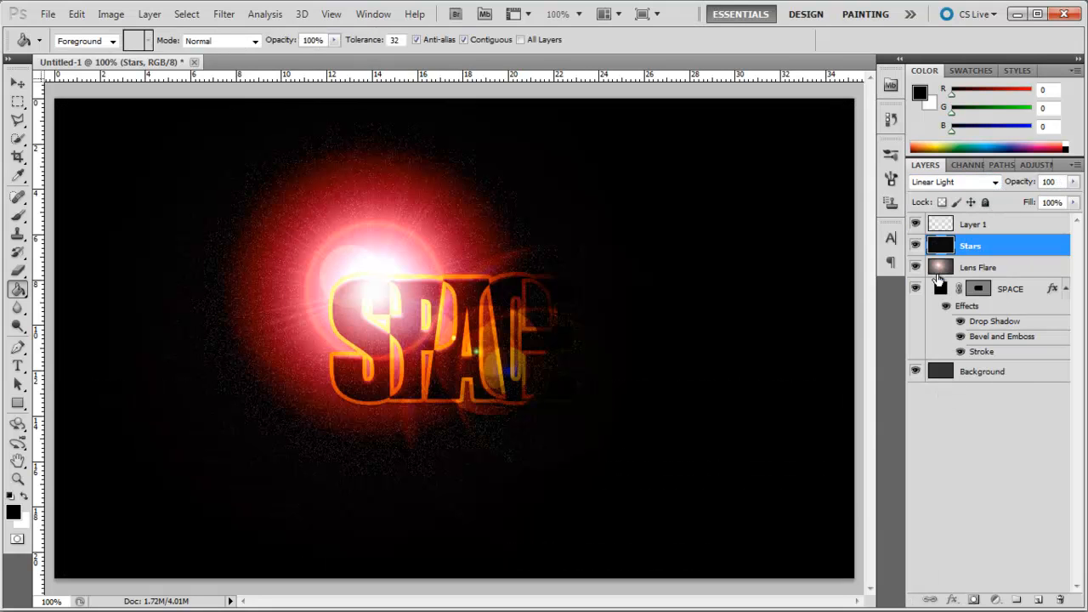
Reposition the red flare to the canvas centre behind SPACE, then reselect the SPACE layer.
left_click(978, 267)
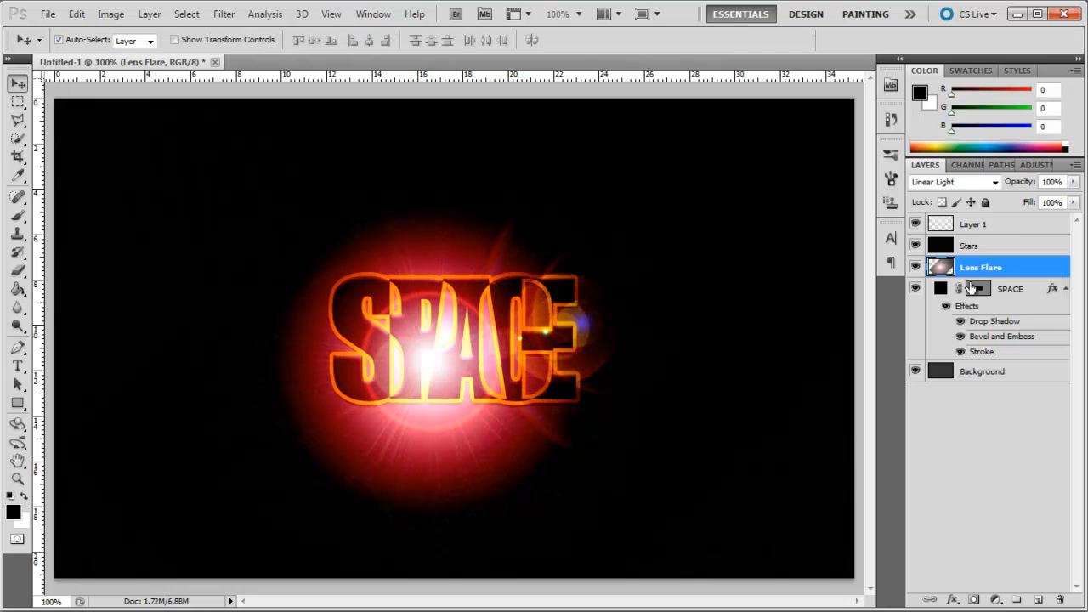
left_click(1010, 289)
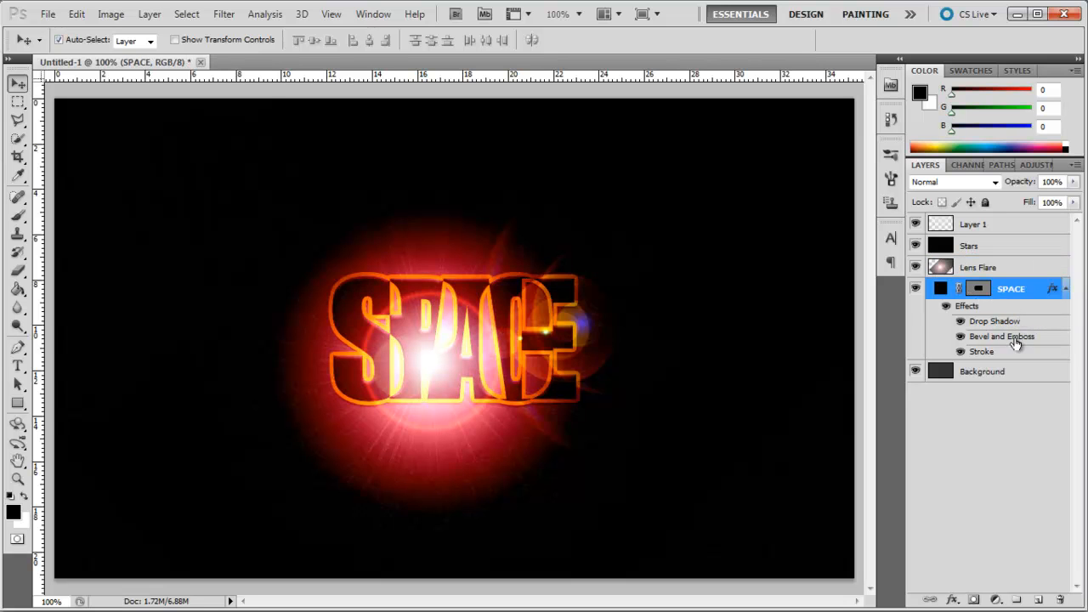